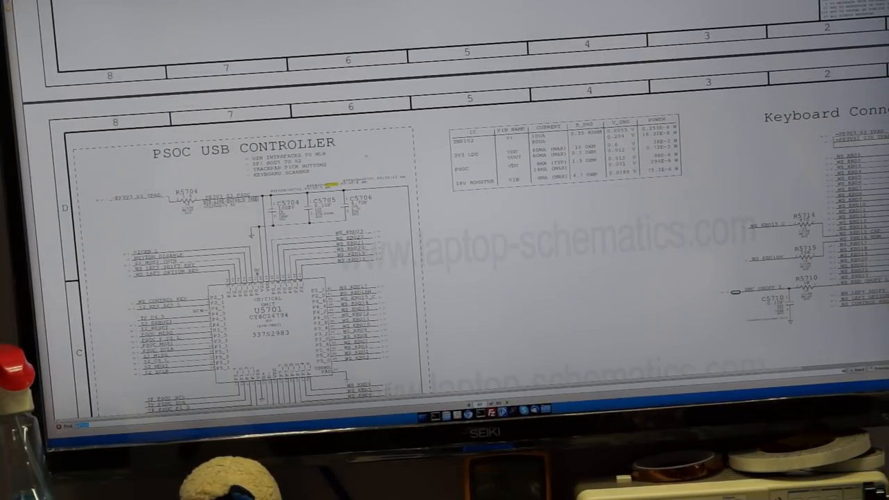
pyautogui.scroll(-3)
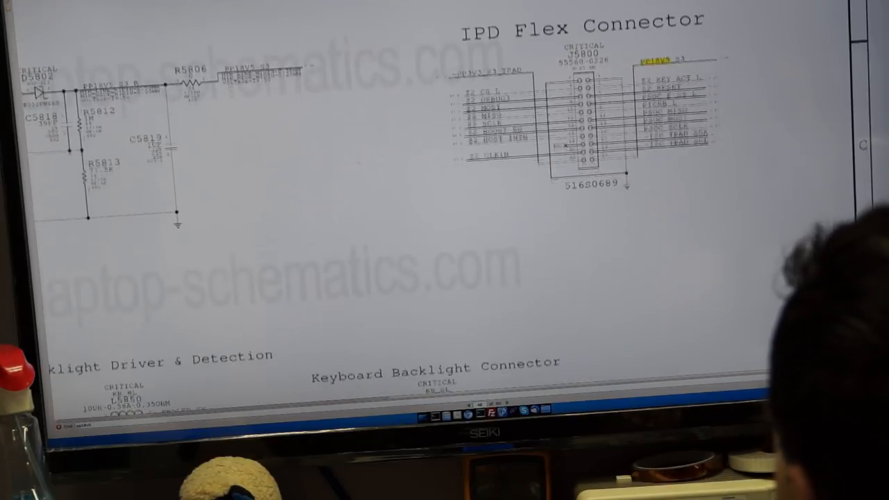
pyautogui.scroll(-3)
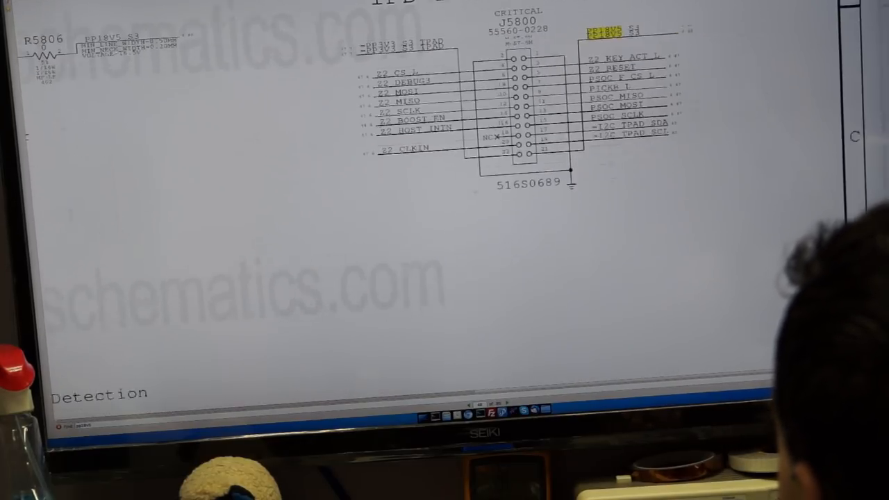